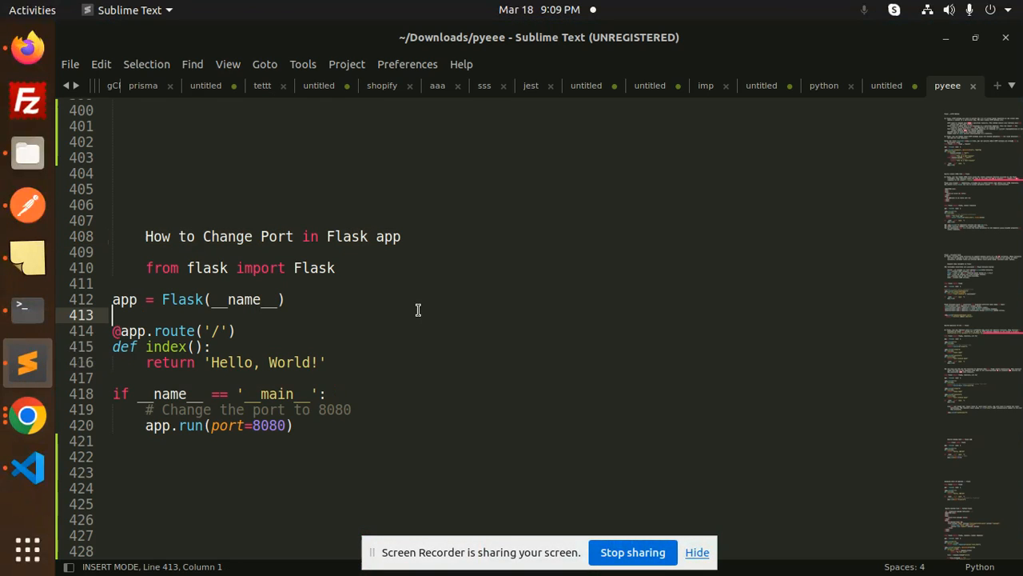
mouse_move(378, 287)
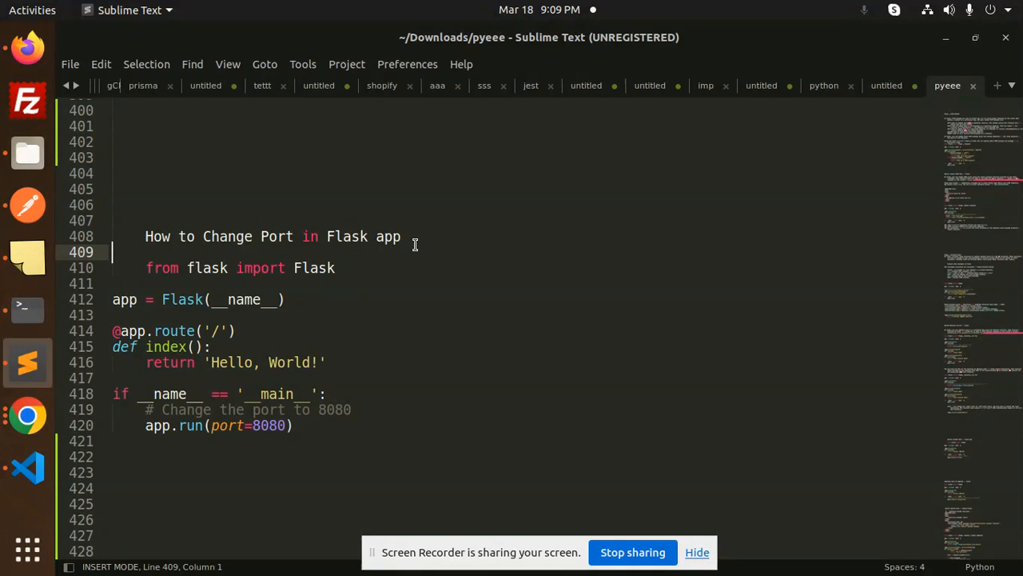
Switch from the Sublime Text port notes to app.py in Visual Studio Code.
click(19, 465)
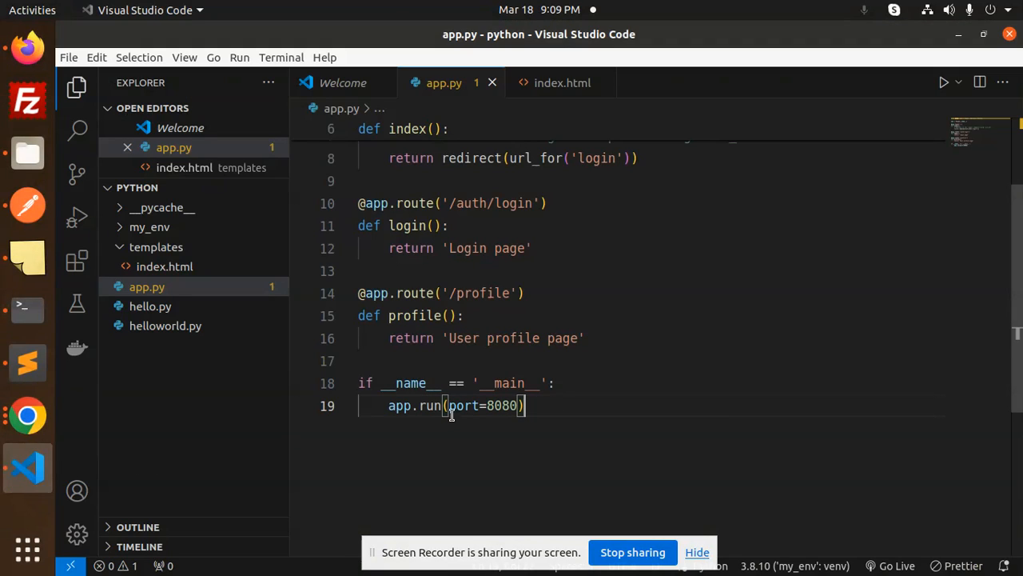
Remove the hardcoded port=8080 argument from app.run() and save app.py.
drag(449, 405, 518, 405)
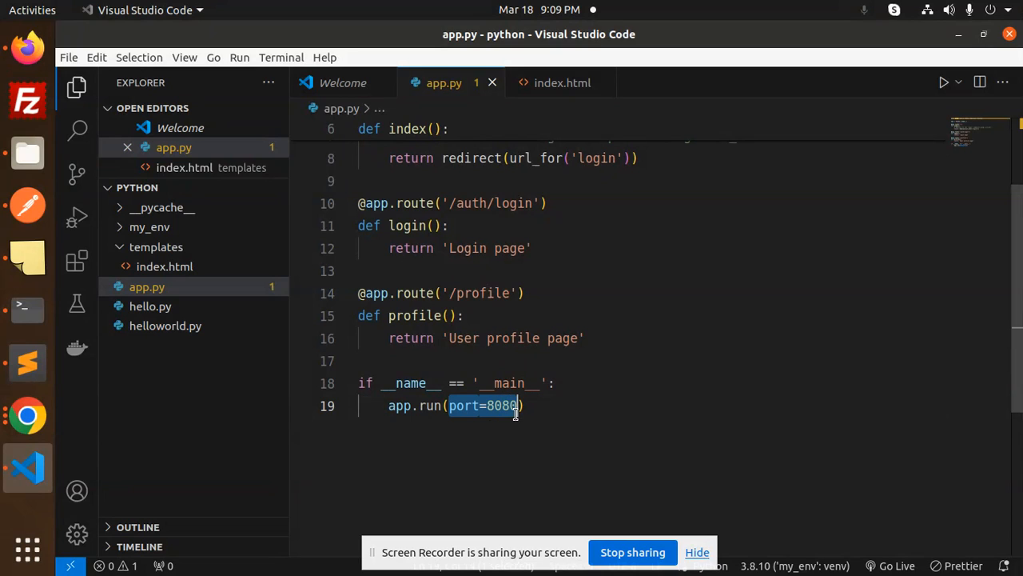
key(Delete)
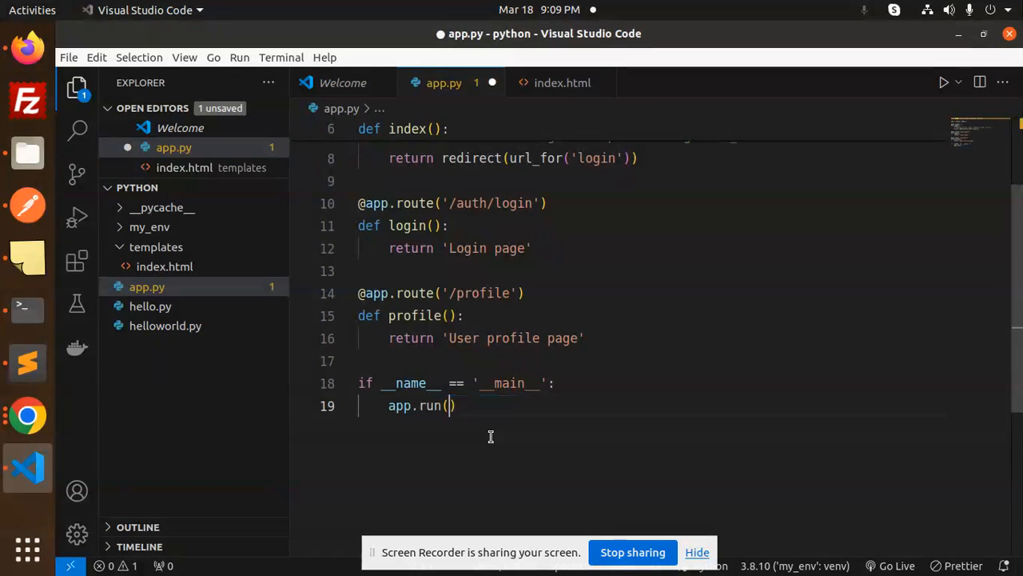
key(ctrl+s)
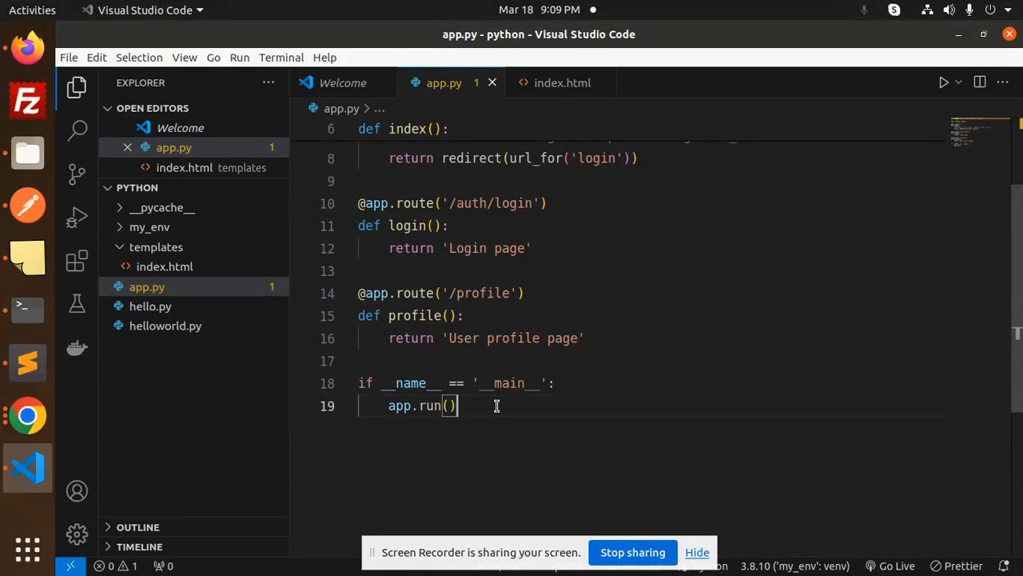
mouse_move(22, 305)
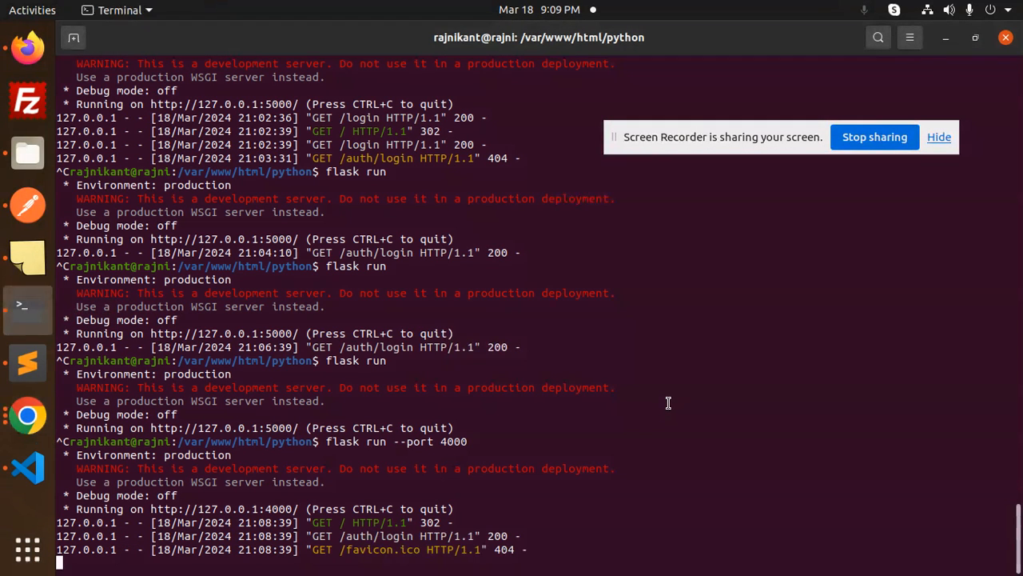
Restart the Flask server on port 6000, then return to Terminal after Firefox refuses it.
key(ctrl+c)
text(flask run --port 6000)
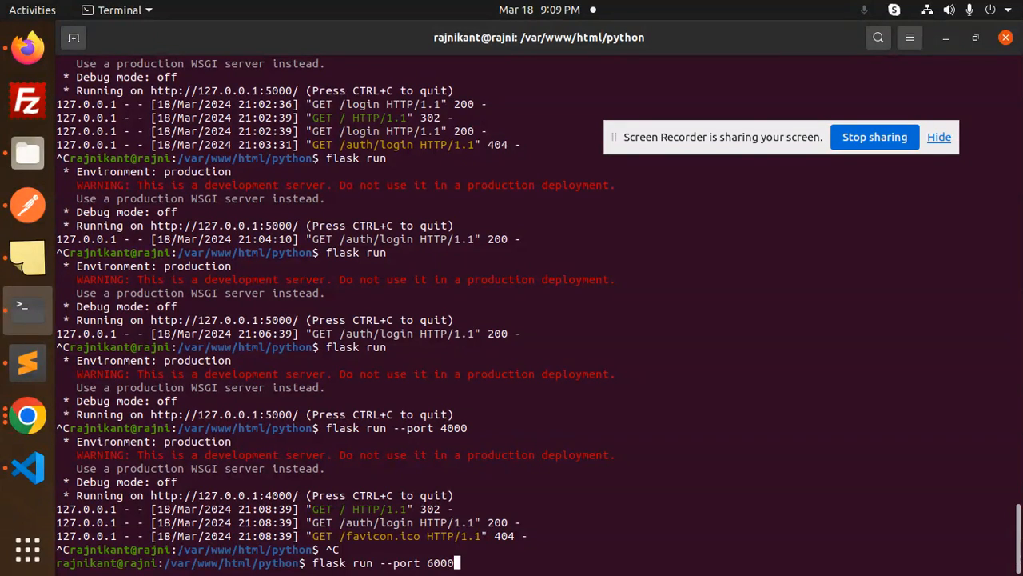
key(Return)
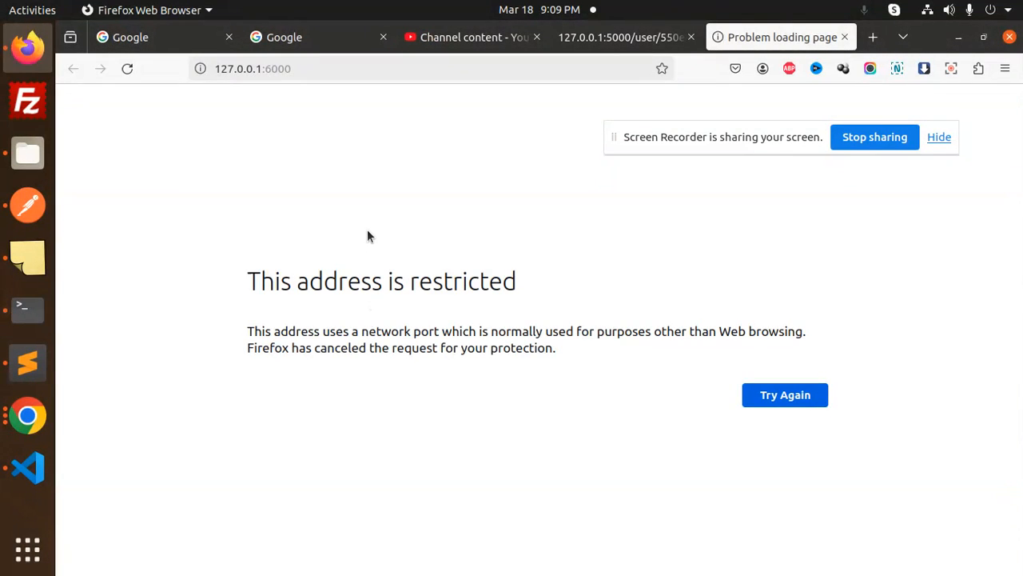
mouse_move(526, 368)
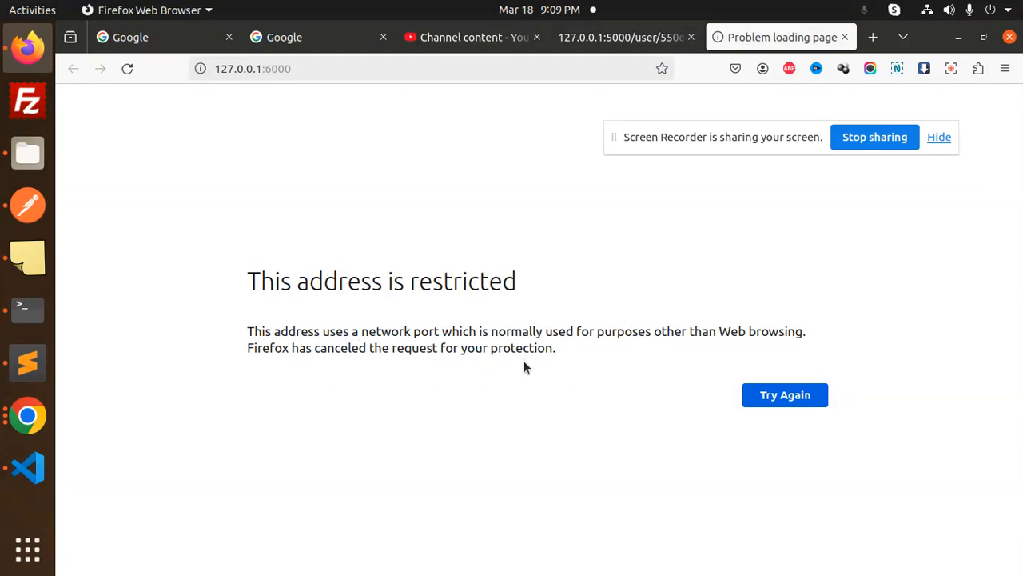
click(24, 305)
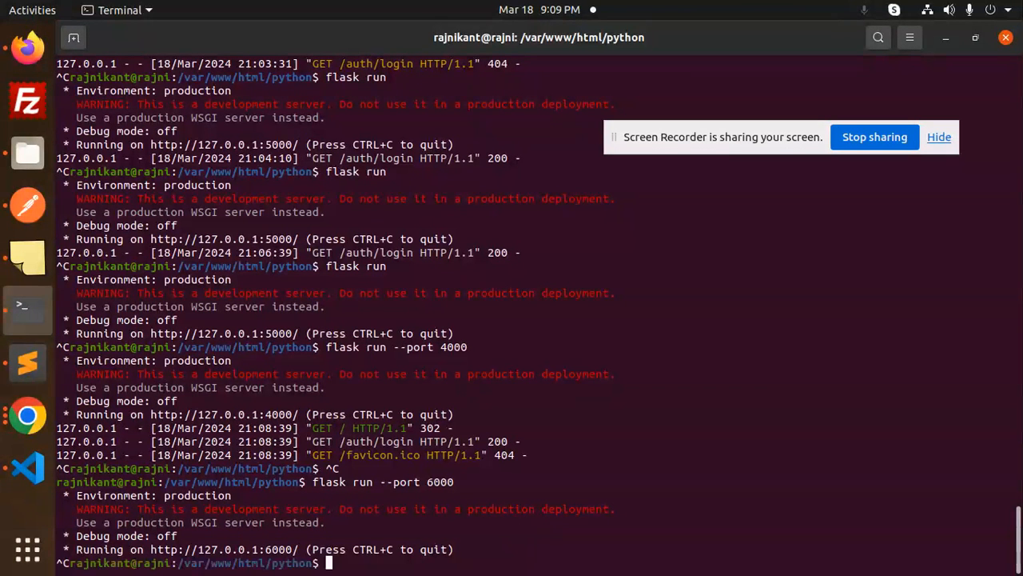
Enter a new flask run command in the terminal to restart the server.
text(flask run --port 6000)
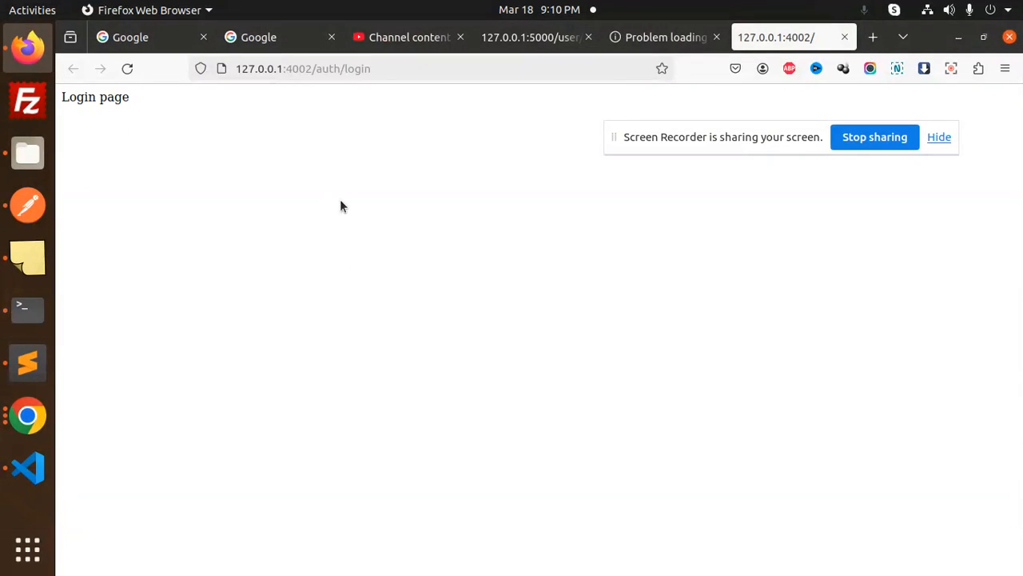
mouse_move(56, 462)
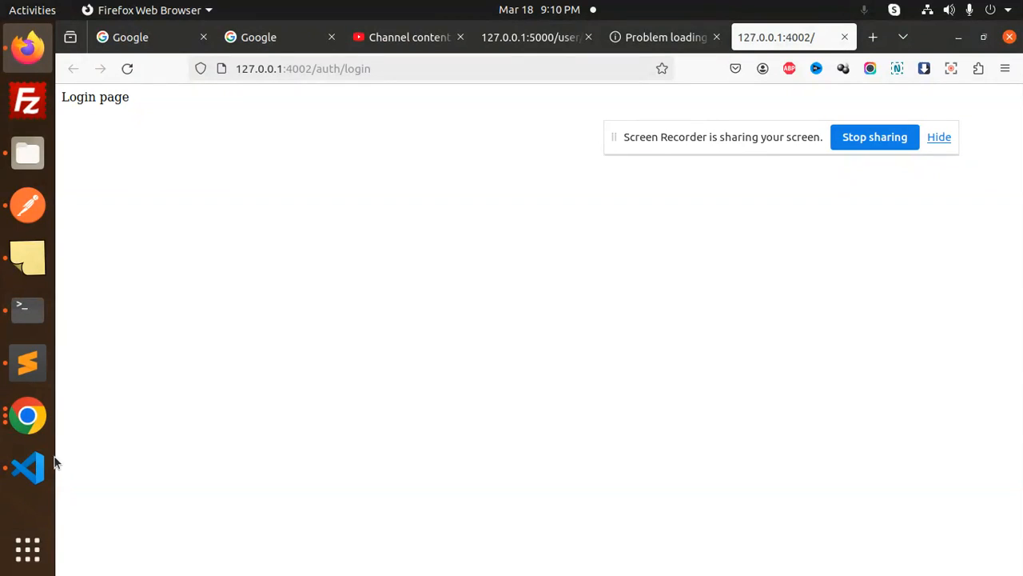
mouse_move(293, 344)
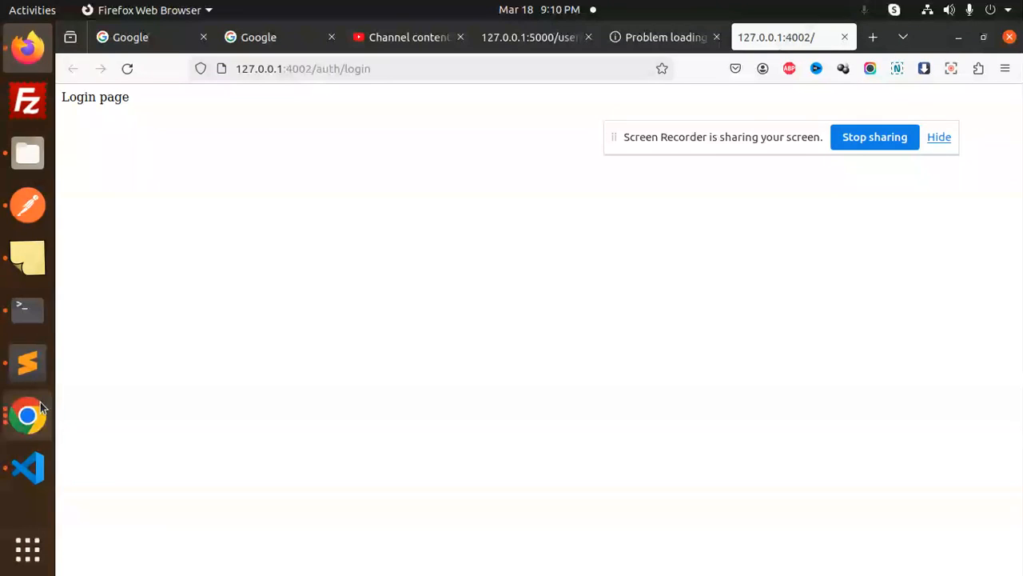
mouse_move(251, 379)
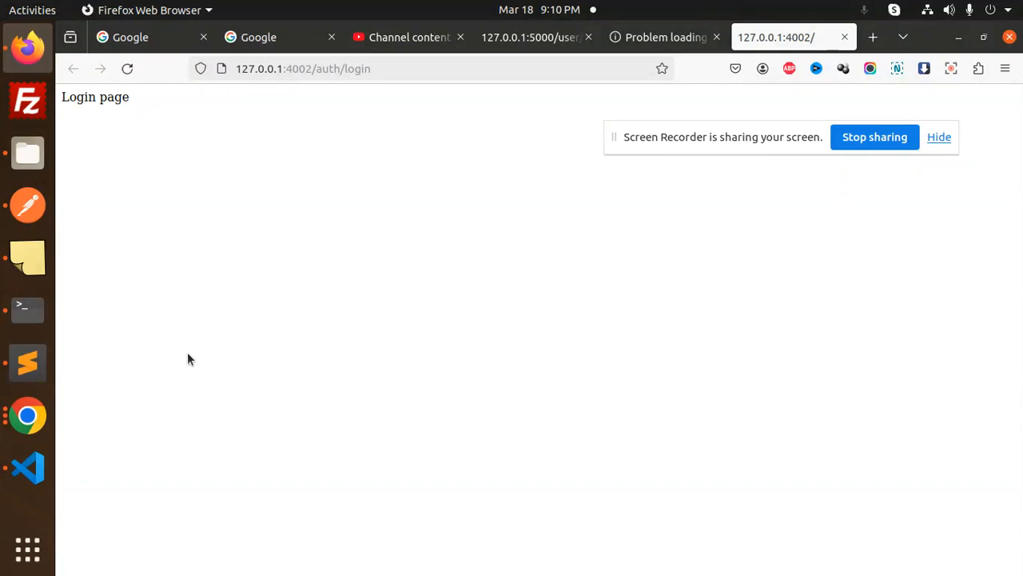
mouse_move(217, 334)
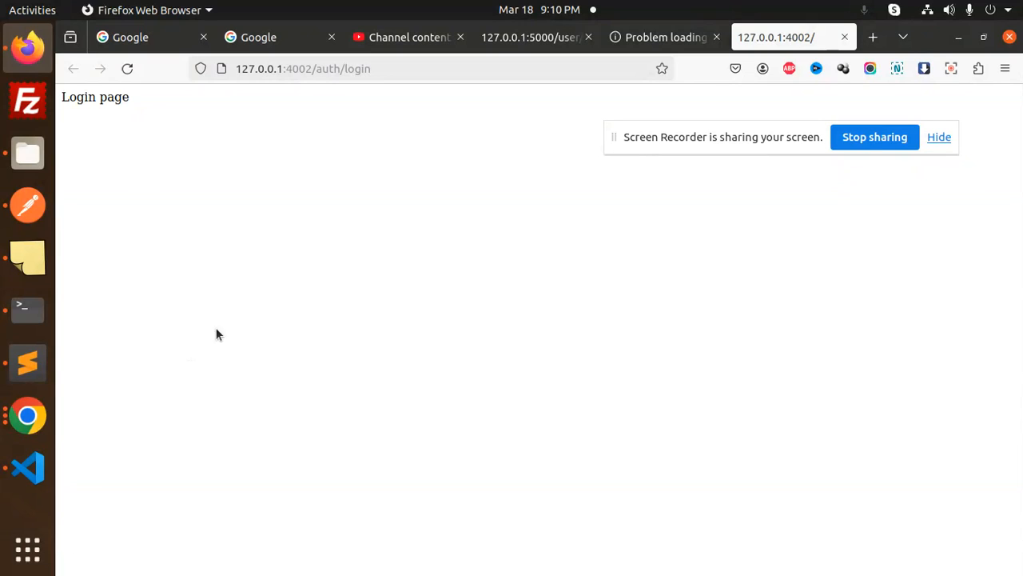